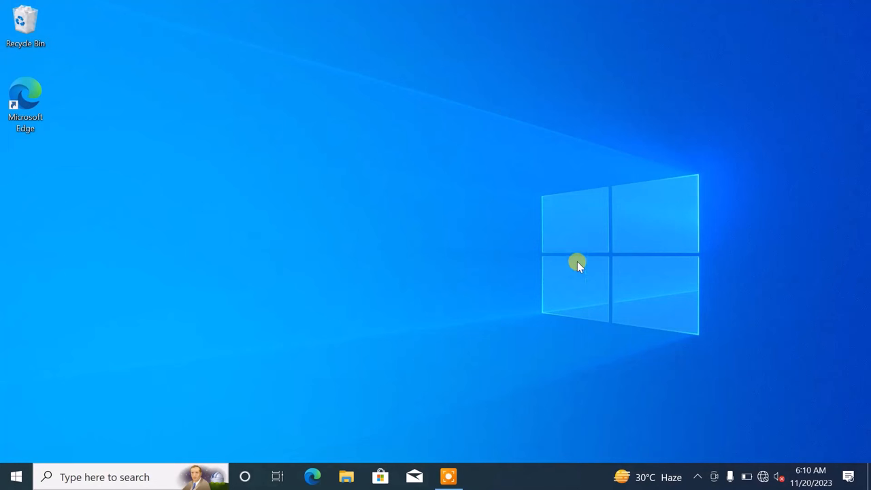
mouse_move(777, 471)
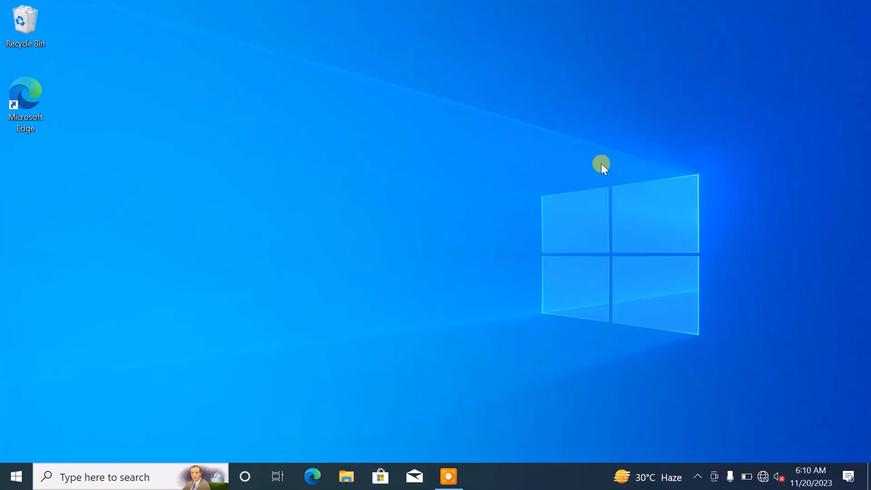
mouse_move(622, 187)
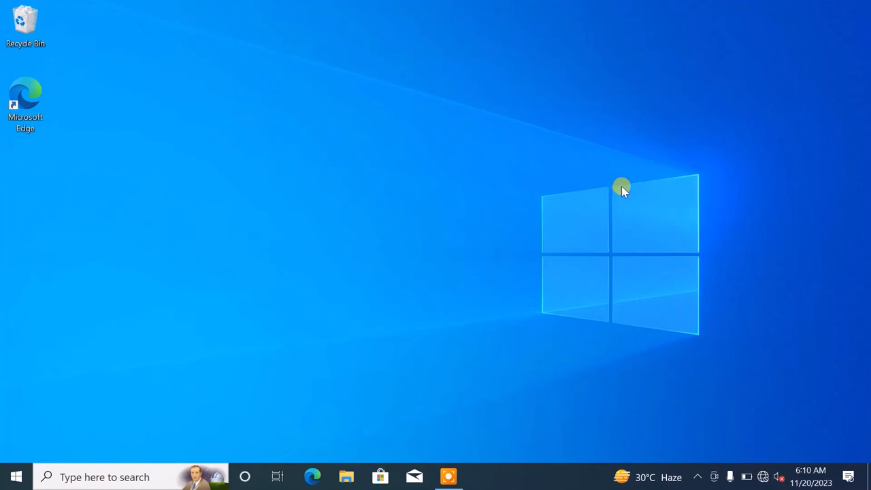
mouse_move(687, 280)
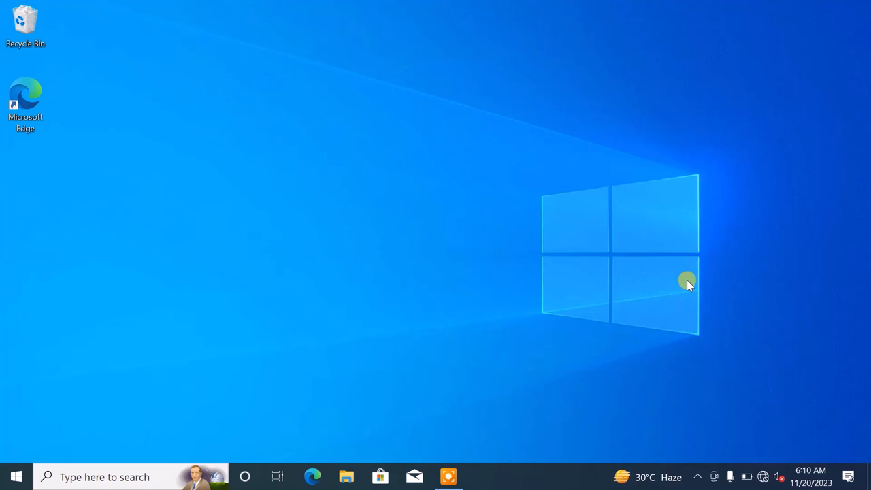
mouse_move(734, 360)
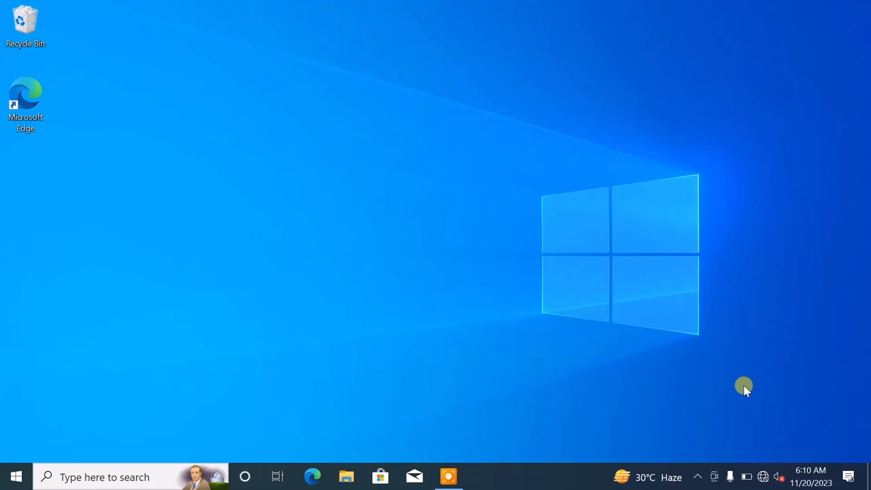
mouse_move(779, 476)
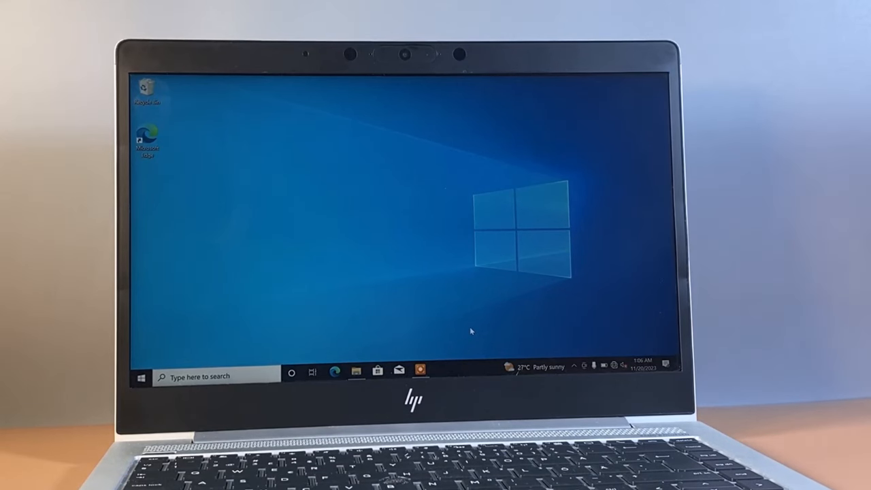
Step: Launch Edge from the Start menu and search Bing for 'hp audio driver'
left_click(141, 377)
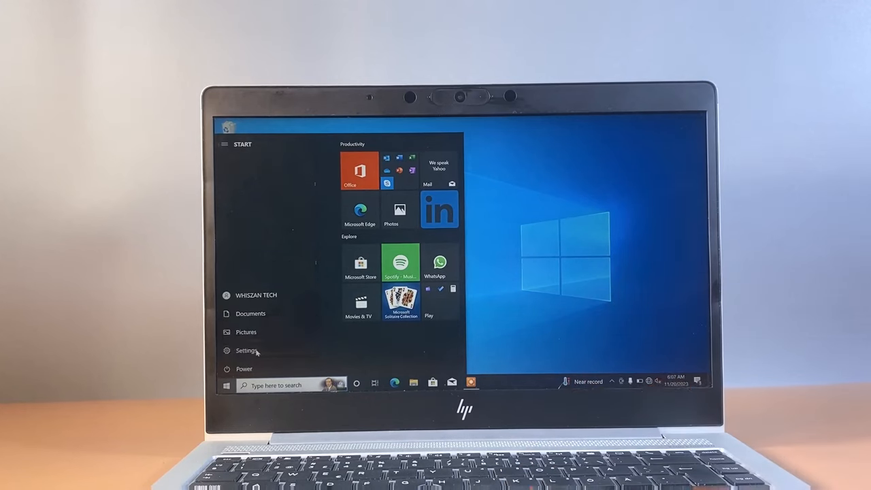
left_click(243, 368)
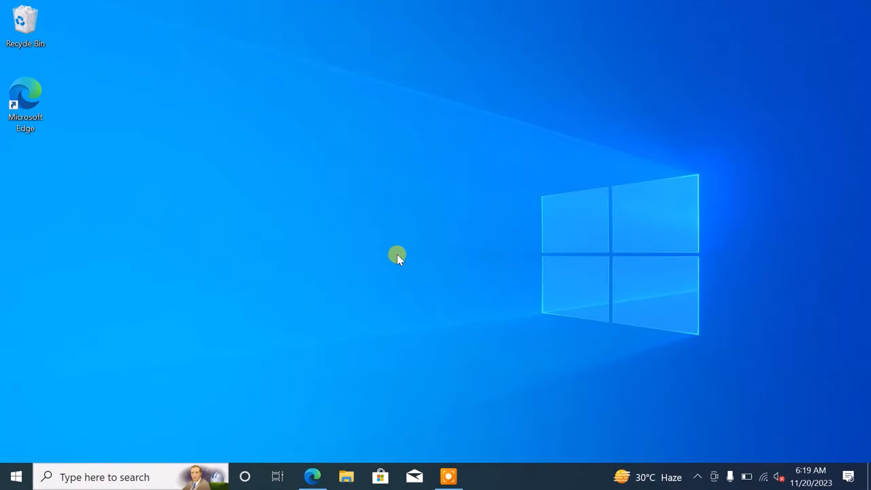
mouse_move(442, 239)
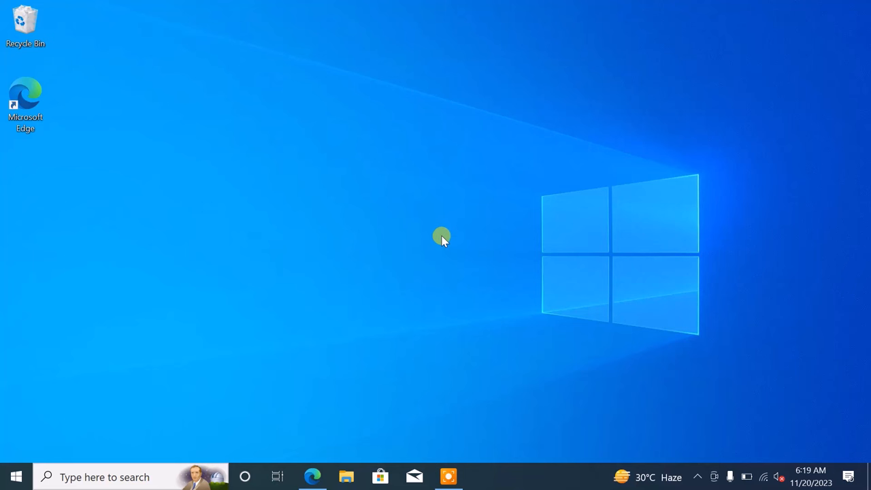
mouse_move(397, 259)
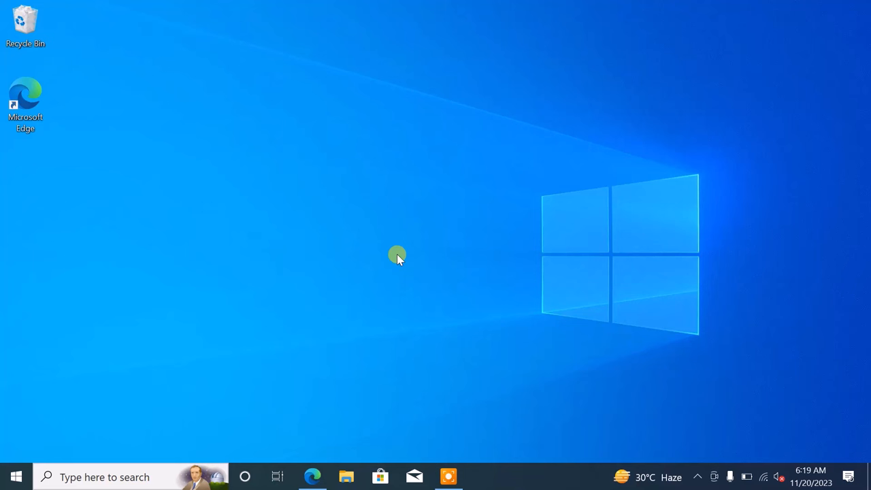
mouse_move(400, 212)
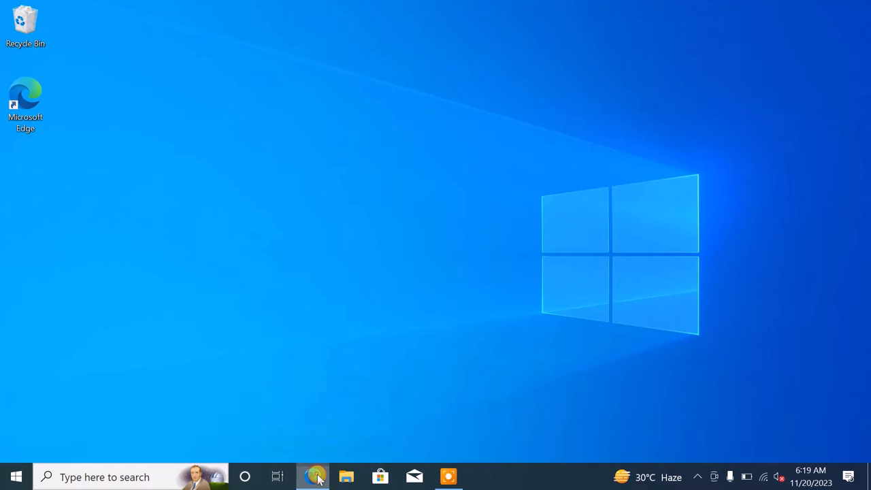
left_click(311, 476)
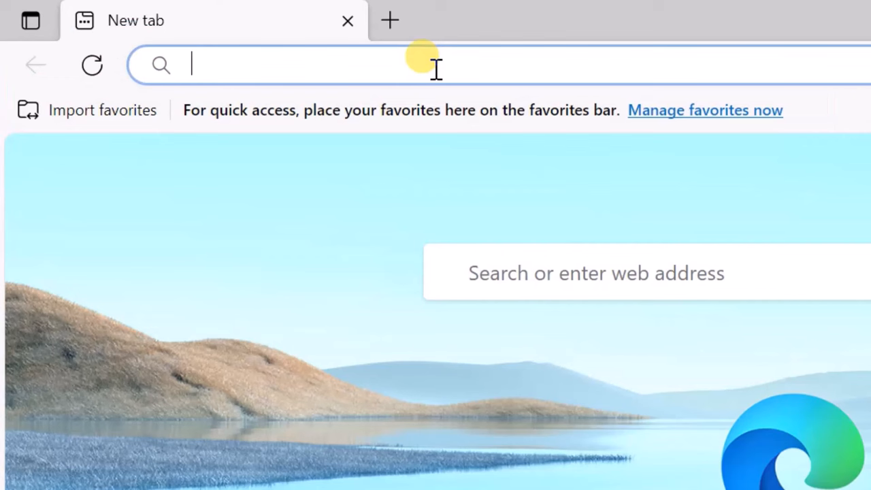
type("hp audio driver")
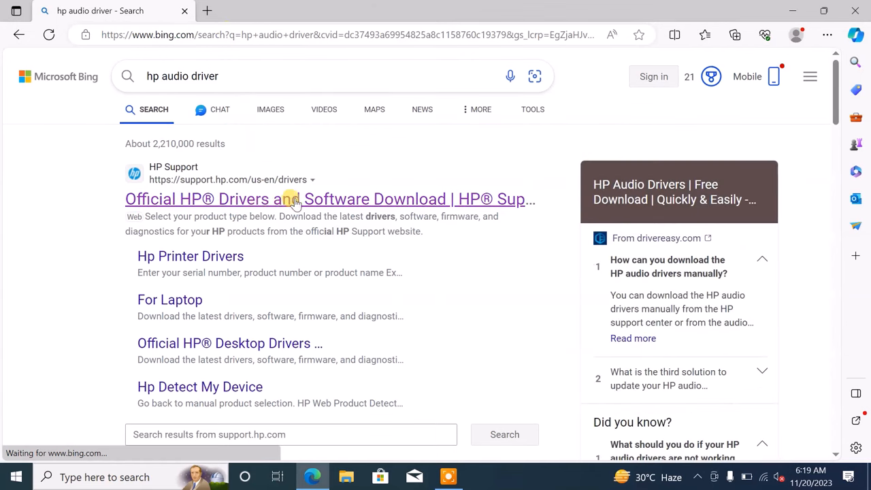
mouse_move(166, 180)
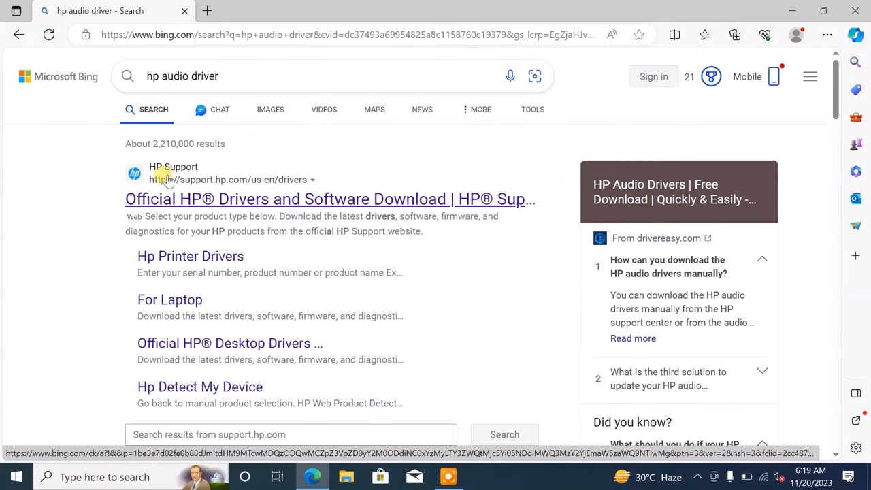
Step: On the Official HP Drivers page choose Laptop and reach 'Let HP detect your product'
left_click(329, 199)
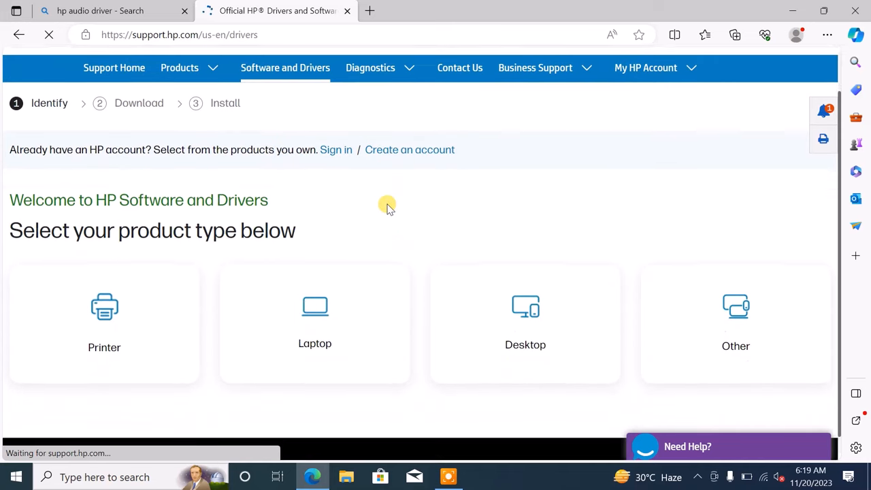
left_click(314, 320)
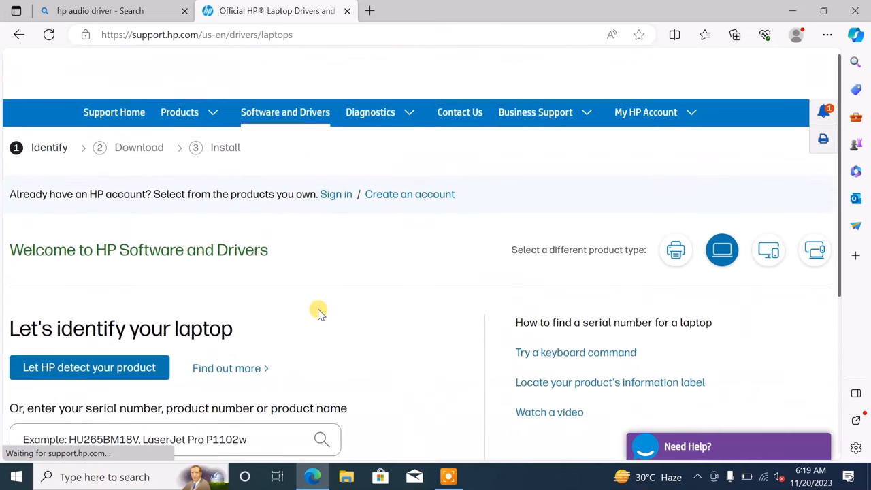
scroll("down", 3)
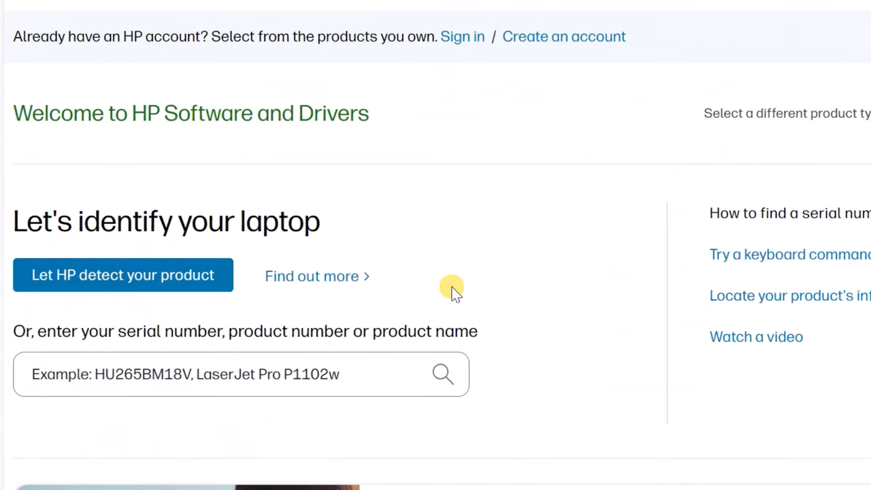
left_click(123, 274)
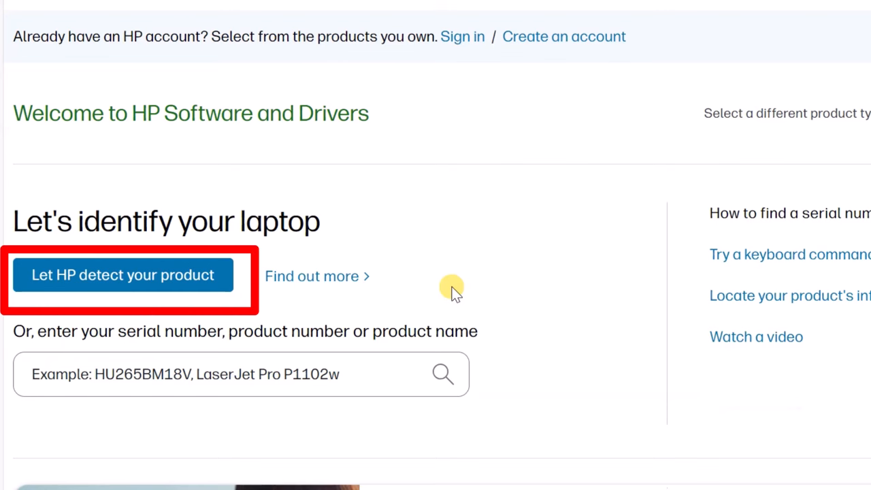